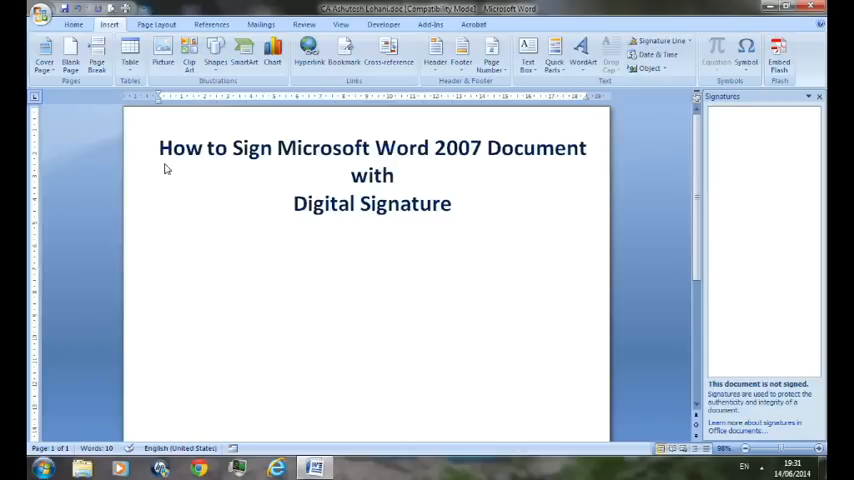
Step: Start adding a Microsoft Office Signature Line at the chosen spot and dismiss the notice
{"action": "left_click", "coordinate": [160, 260]}
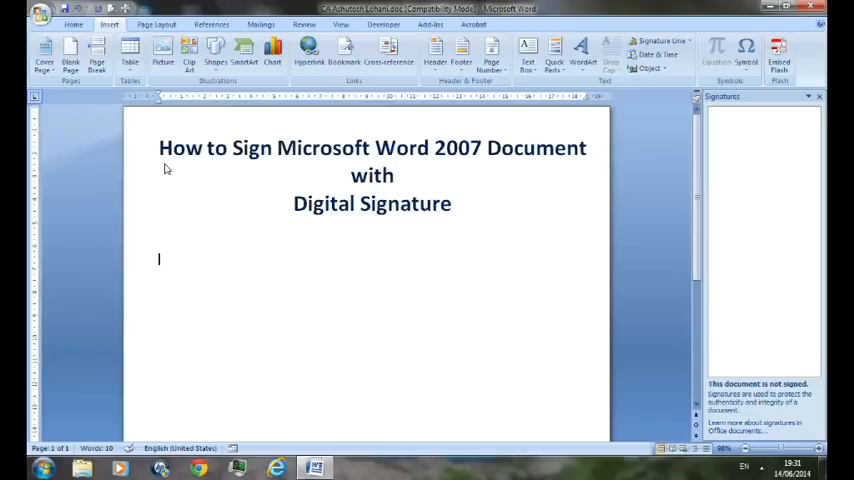
{"action": "mouse_move", "coordinate": [224, 308]}
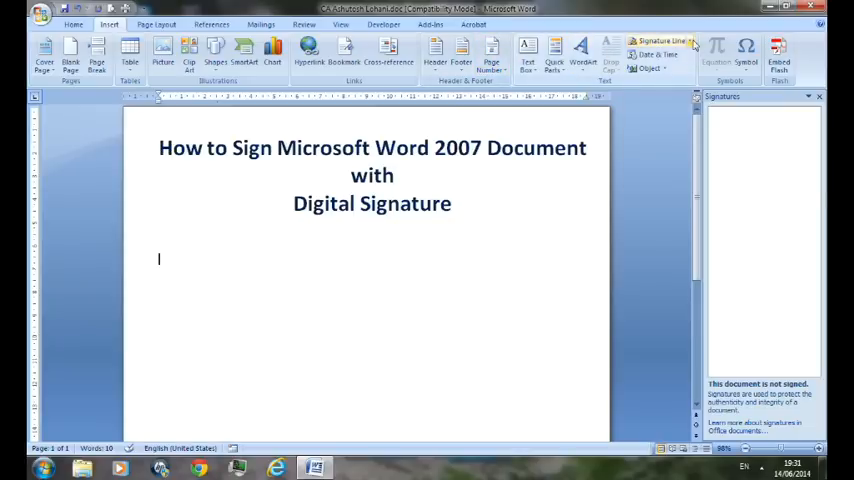
{"action": "left_click", "coordinate": [690, 40]}
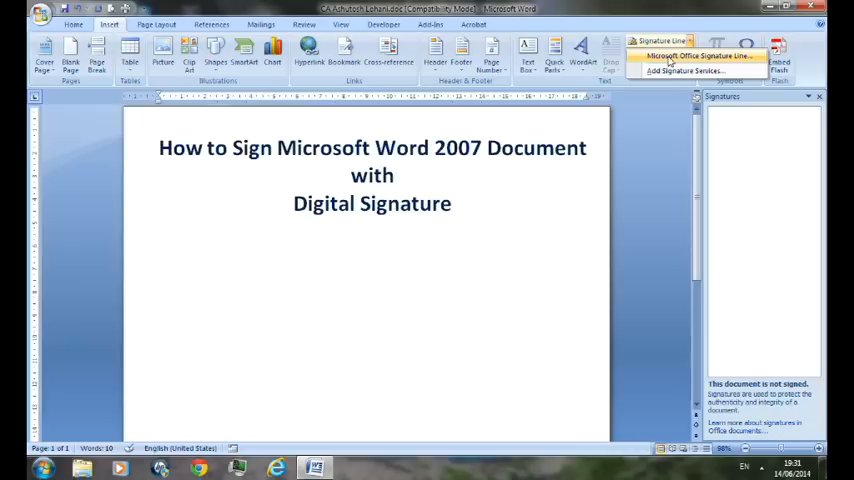
{"action": "left_click", "coordinate": [700, 56]}
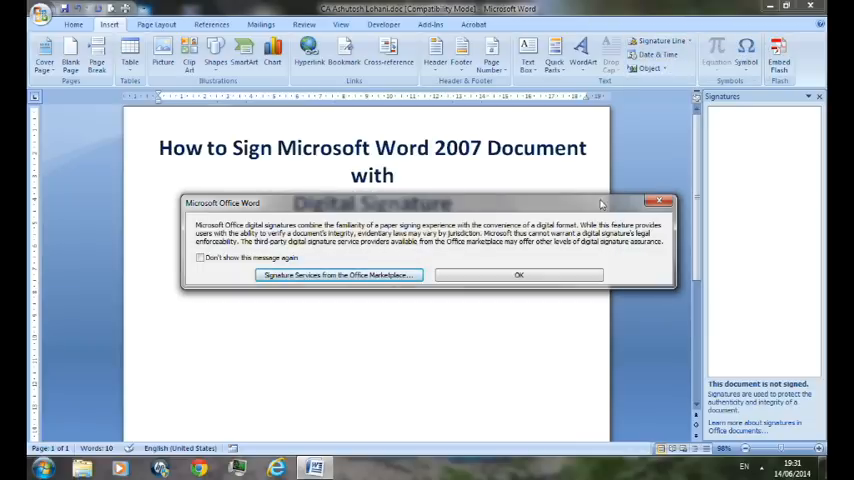
{"action": "left_click", "coordinate": [518, 276]}
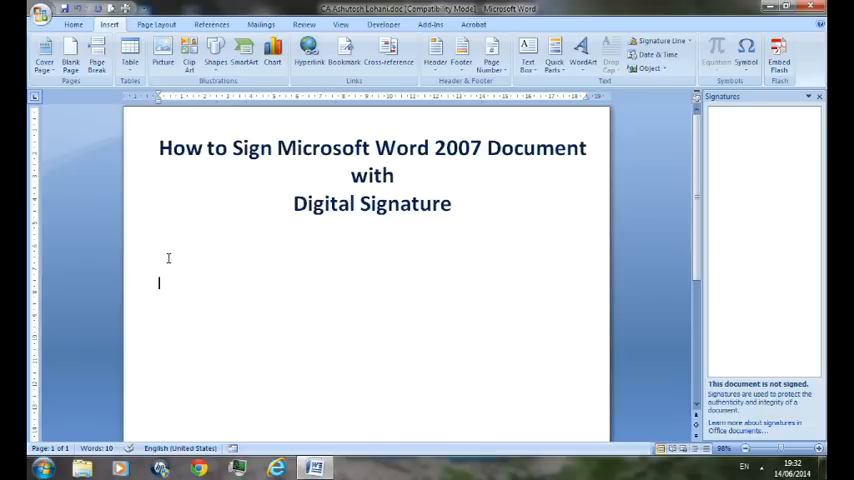
{"action": "mouse_move", "coordinate": [162, 276]}
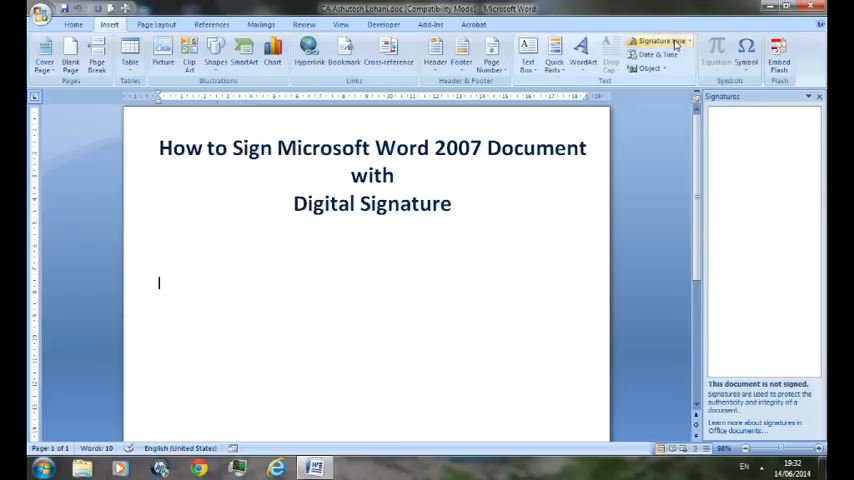
Step: Add the Office Signature Line again and accept the notice to reach Signature Setup
{"action": "left_click", "coordinate": [660, 40]}
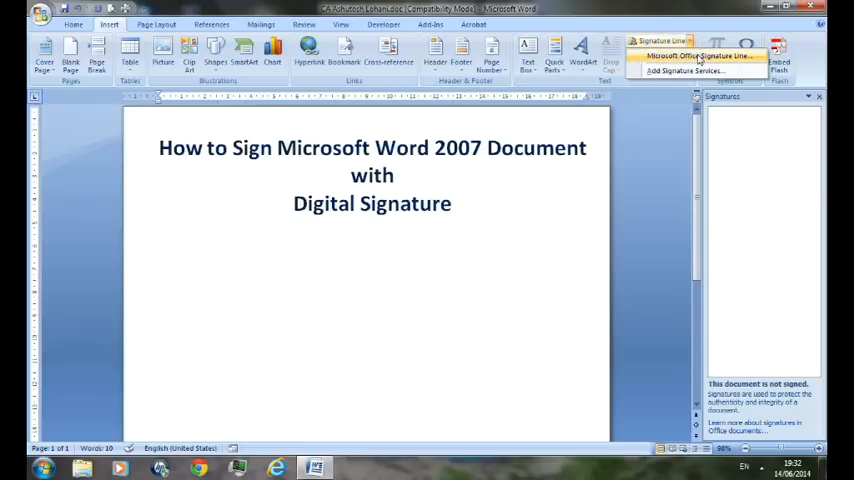
{"action": "left_click", "coordinate": [696, 56]}
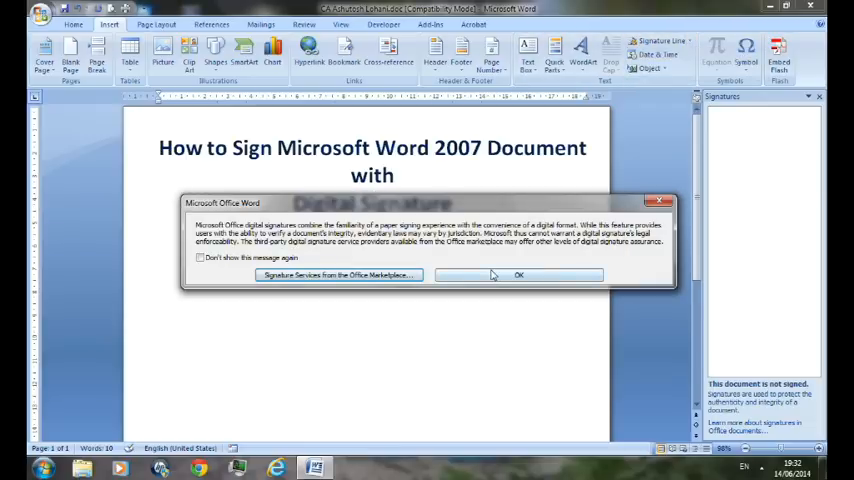
{"action": "left_click", "coordinate": [518, 276]}
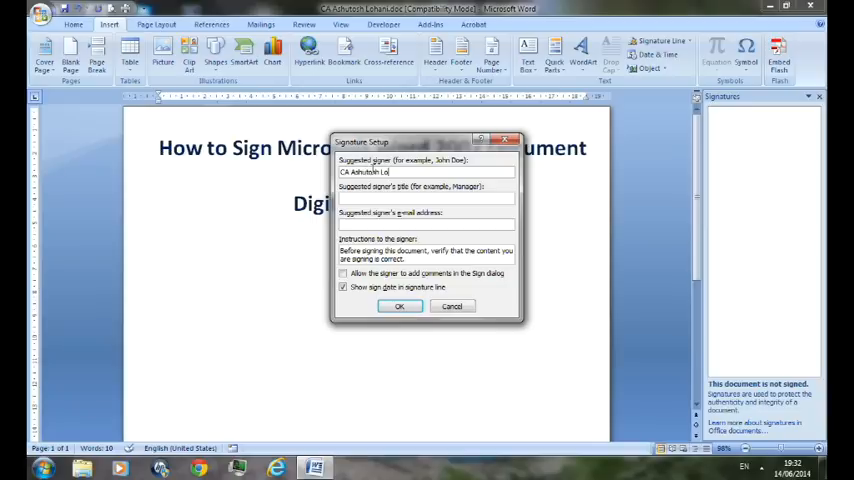
Step: Enter signer 'Lohani', title 'prof', 'Lohani & Co' and a yahoo e-mail, allowing signer comments
{"action": "type", "text": "hani"}
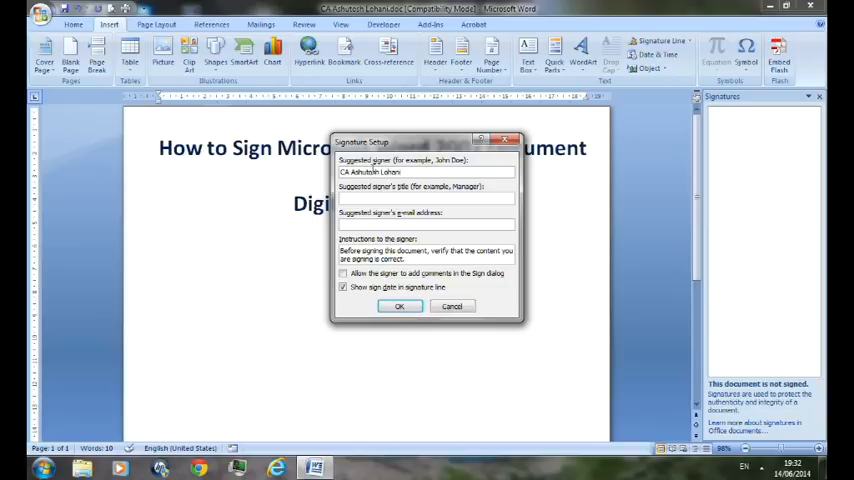
{"action": "type", "text": "prof"}
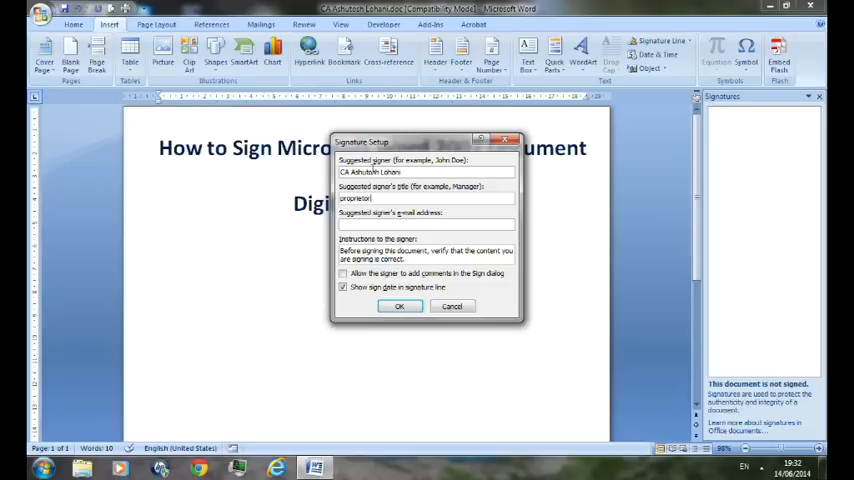
{"action": "type", "text": "Lohani"}
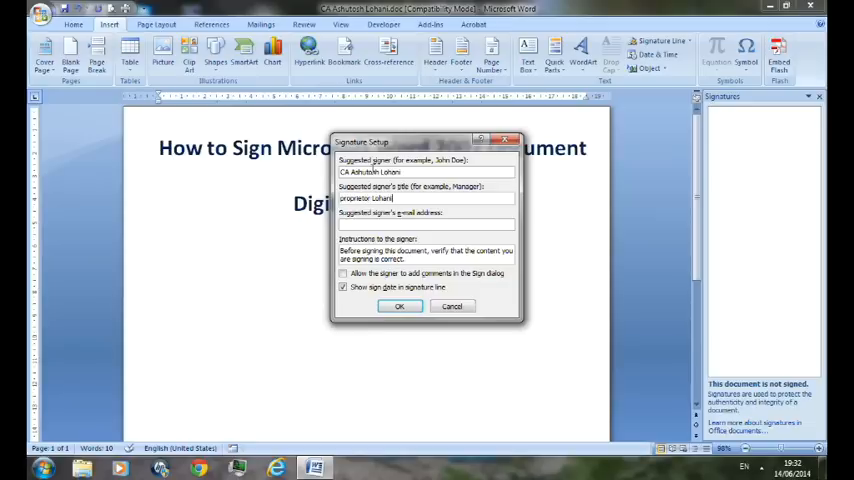
{"action": "type", "text": "& Co"}
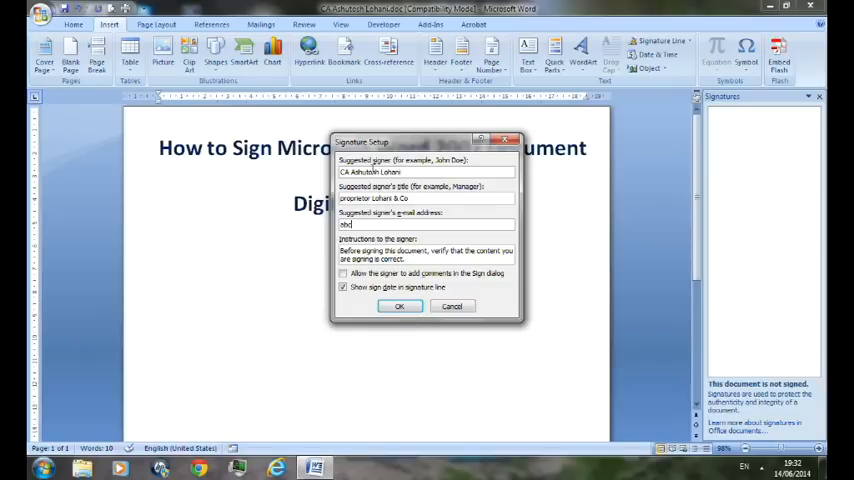
{"action": "type", "text": "@yahoo.com"}
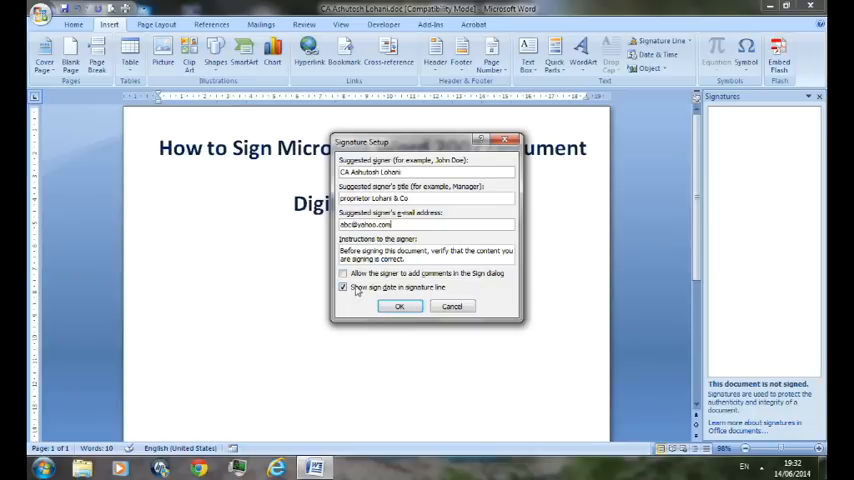
{"action": "left_click", "coordinate": [344, 272]}
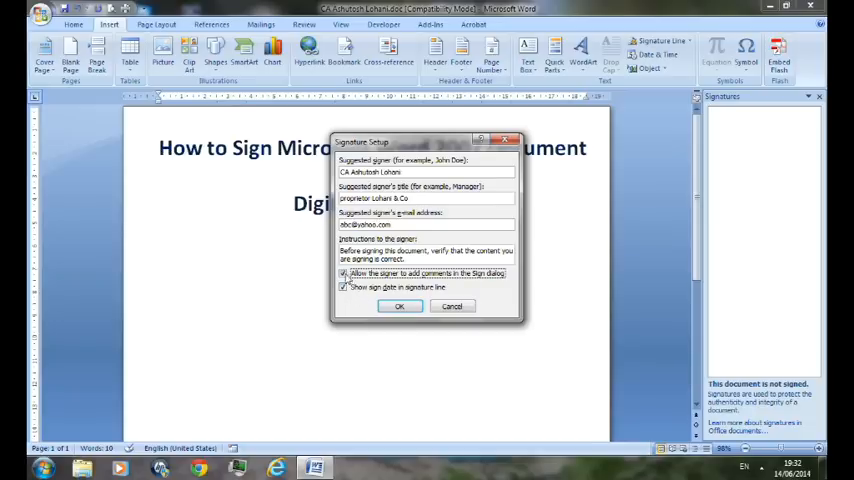
{"action": "mouse_move", "coordinate": [496, 284]}
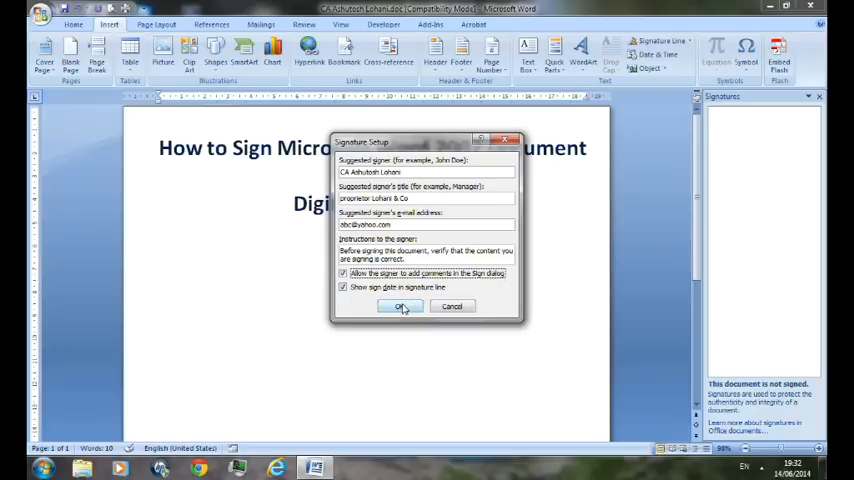
Step: Confirm the signature line settings and begin signing the inserted line
{"action": "left_click", "coordinate": [400, 306]}
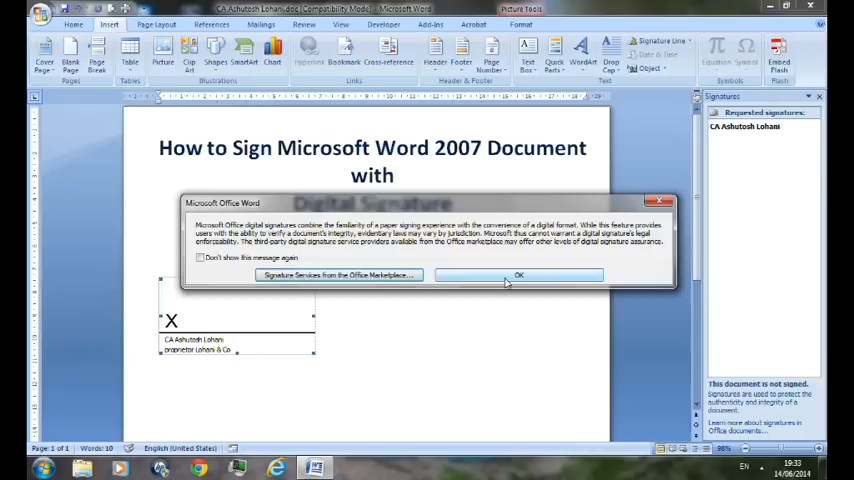
{"action": "left_click", "coordinate": [520, 276]}
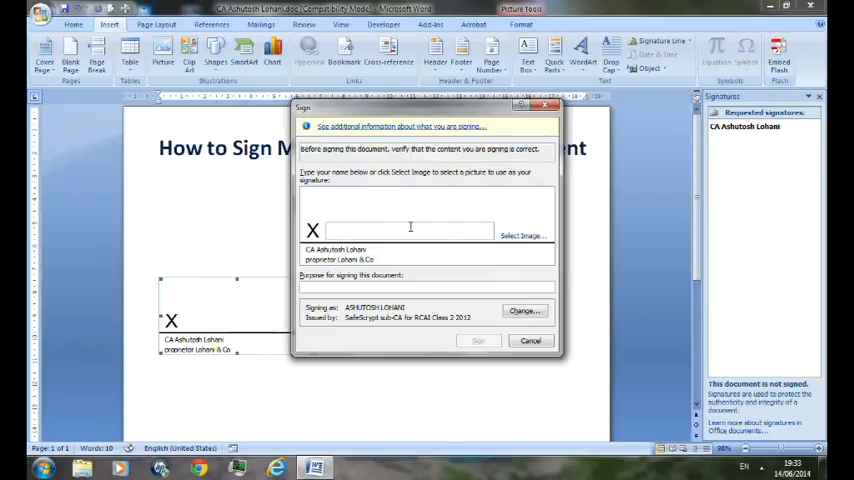
{"action": "mouse_move", "coordinate": [436, 228]}
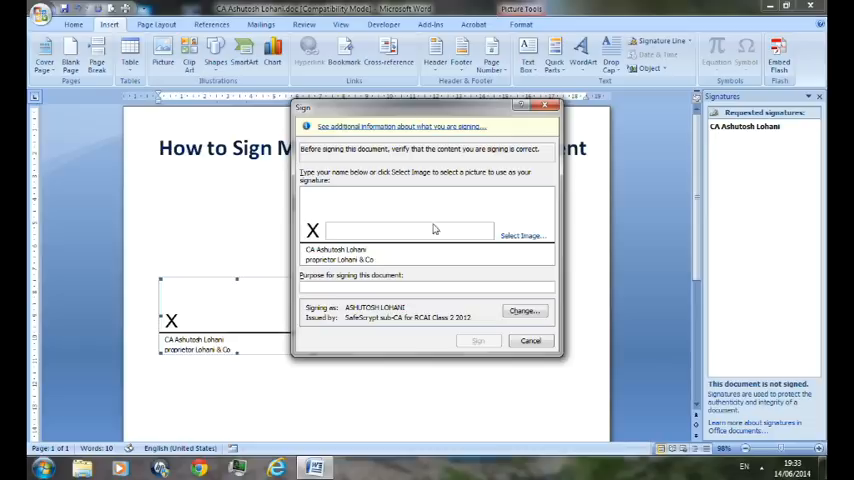
{"action": "mouse_move", "coordinate": [448, 232]}
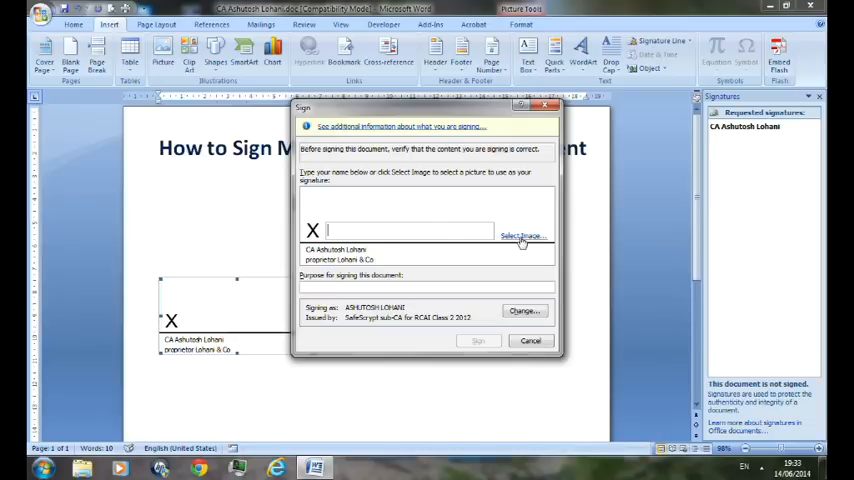
Step: Choose the scanned handwritten signature image as the signature picture
{"action": "left_click", "coordinate": [520, 236]}
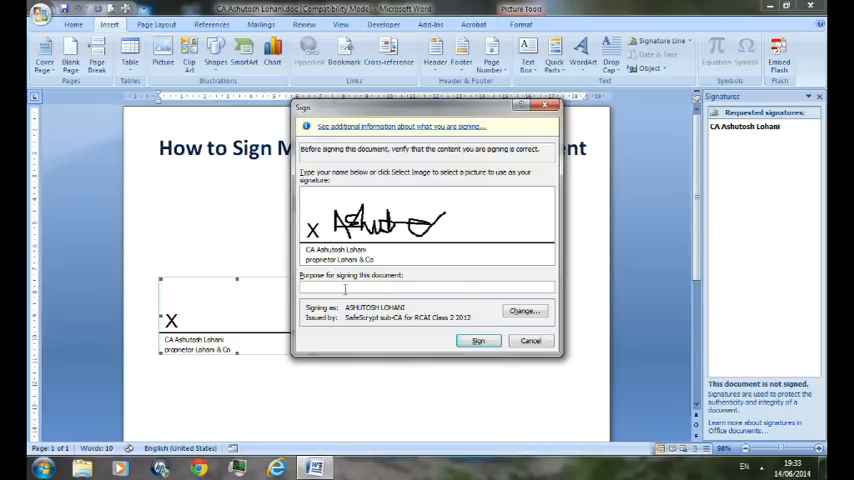
{"action": "mouse_move", "coordinate": [454, 288]}
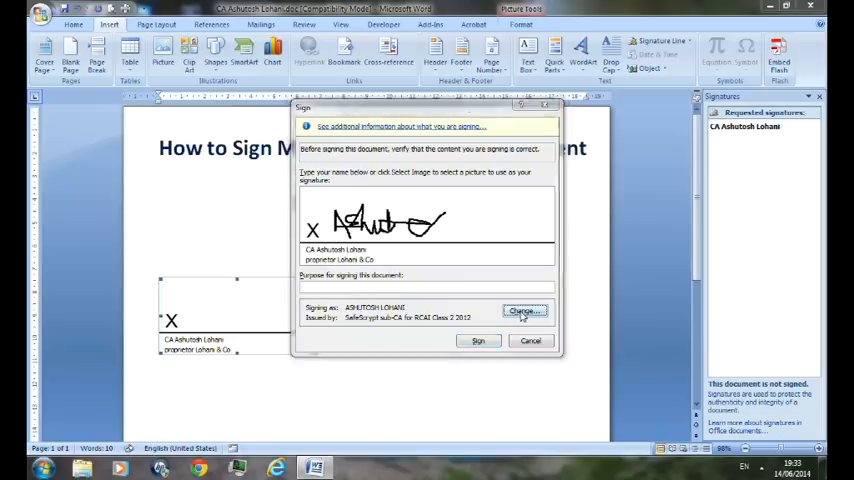
Step: Select the signer's own certificate from the certificate list for signing
{"action": "left_click", "coordinate": [524, 312]}
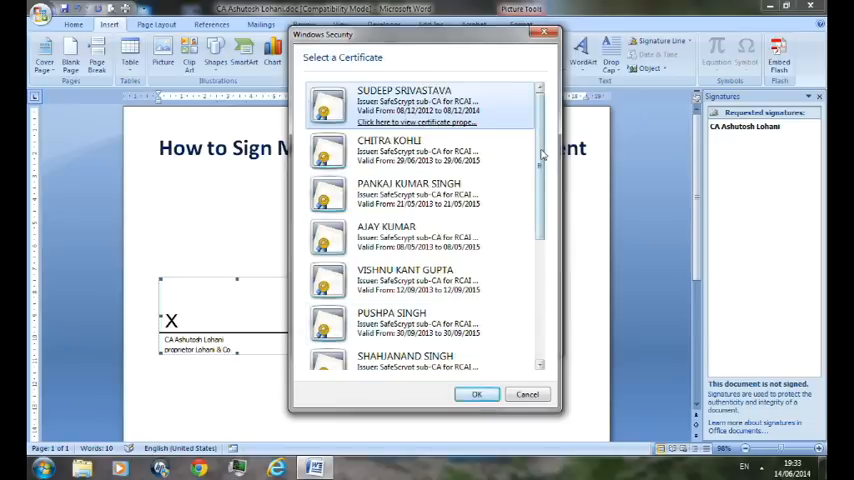
{"action": "scroll", "scroll_direction": "down", "scroll_amount": 3}
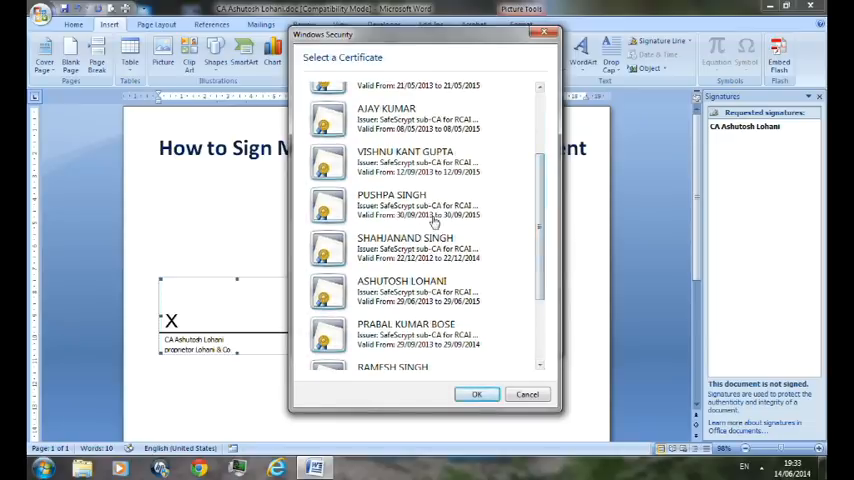
{"action": "left_click", "coordinate": [400, 288]}
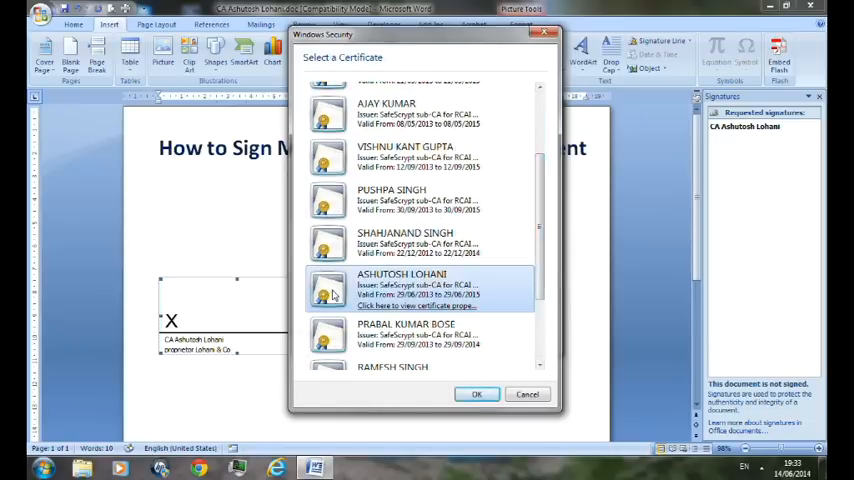
{"action": "left_click", "coordinate": [476, 392]}
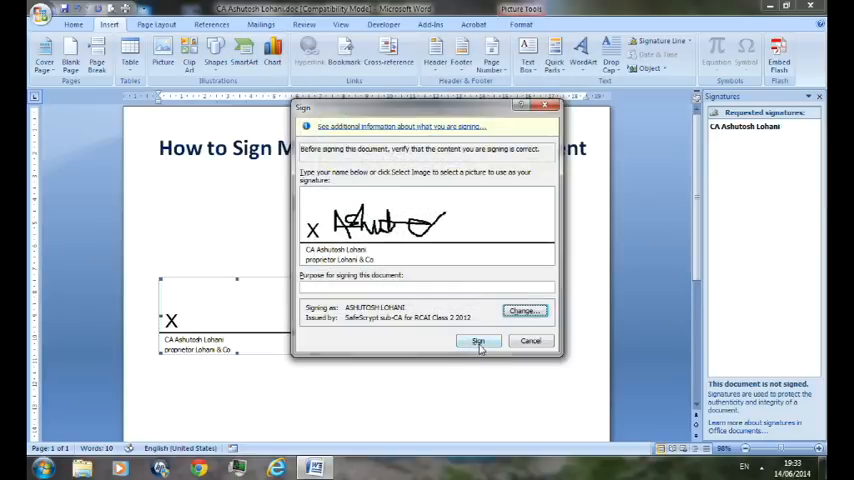
Step: Sign the document and acknowledge the signature confirmation
{"action": "left_click", "coordinate": [478, 340]}
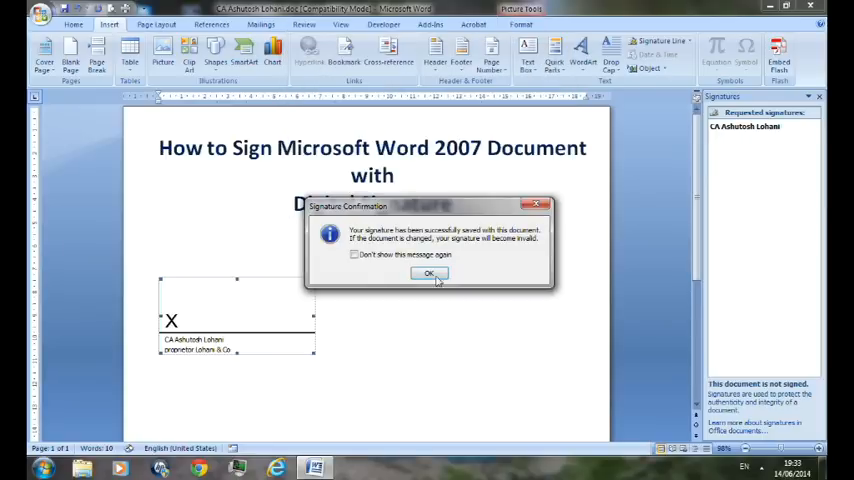
{"action": "left_click", "coordinate": [428, 272]}
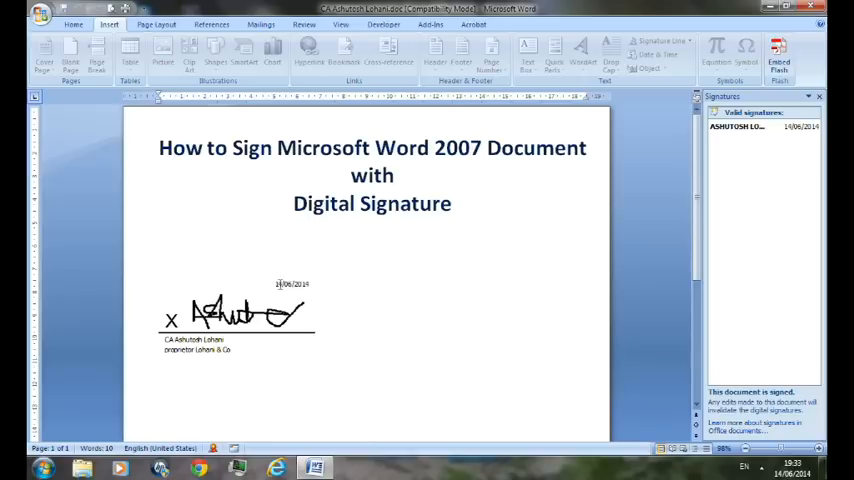
{"action": "double_click", "coordinate": [240, 316]}
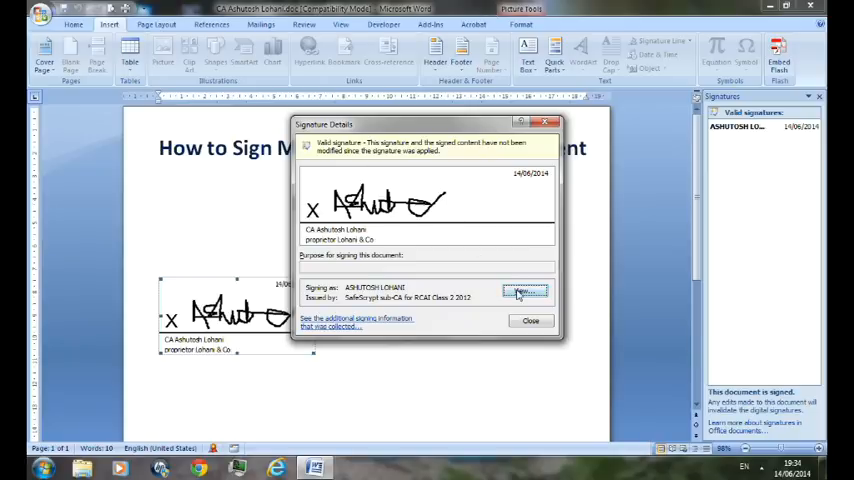
{"action": "left_click", "coordinate": [524, 292]}
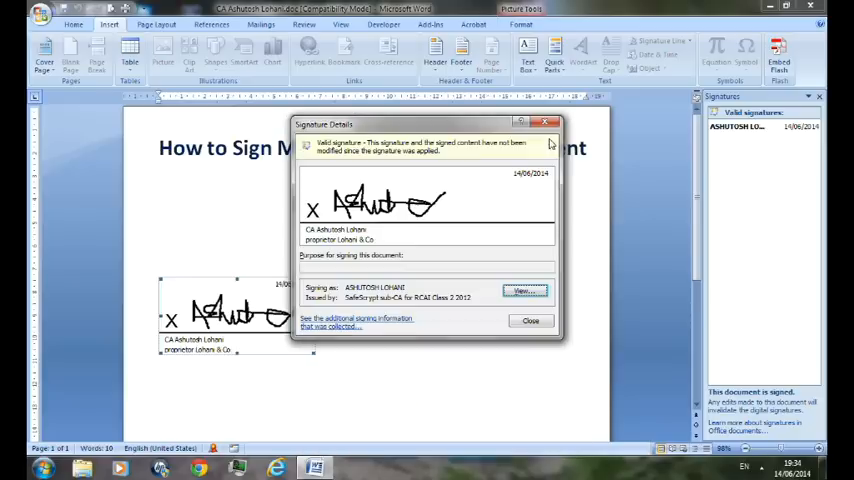
{"action": "left_click", "coordinate": [532, 320]}
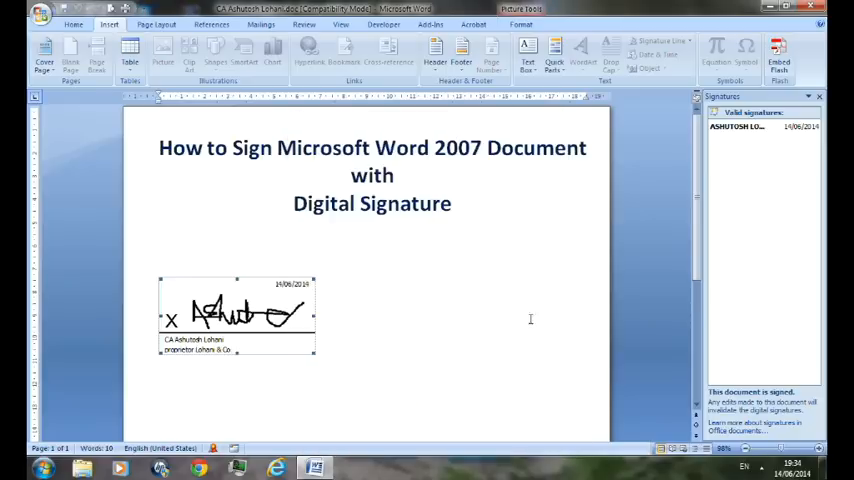
{"action": "mouse_move", "coordinate": [280, 256]}
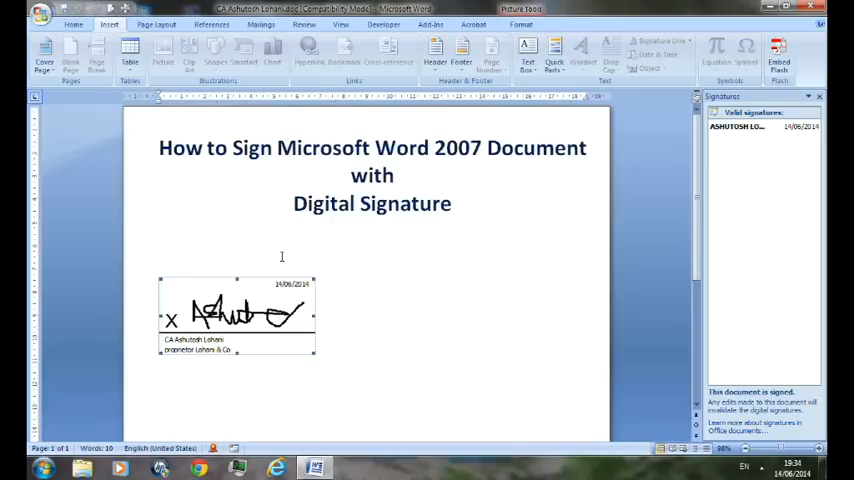
{"action": "mouse_move", "coordinate": [432, 320]}
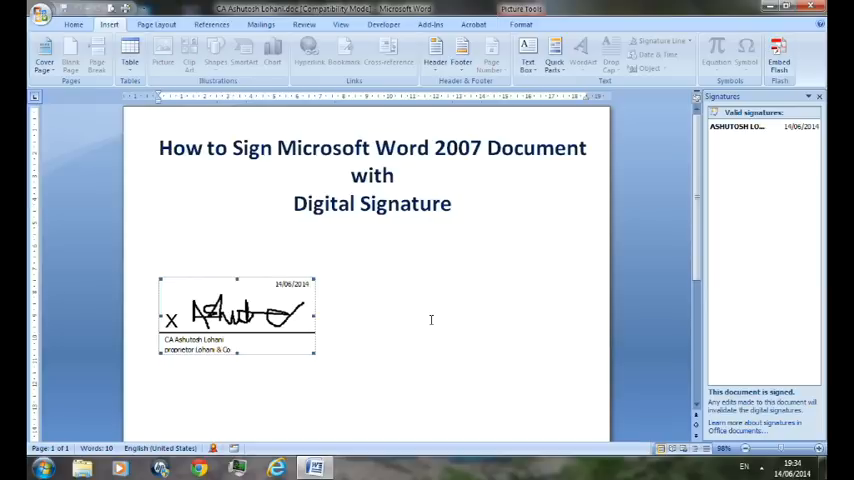
{"action": "mouse_move", "coordinate": [468, 260]}
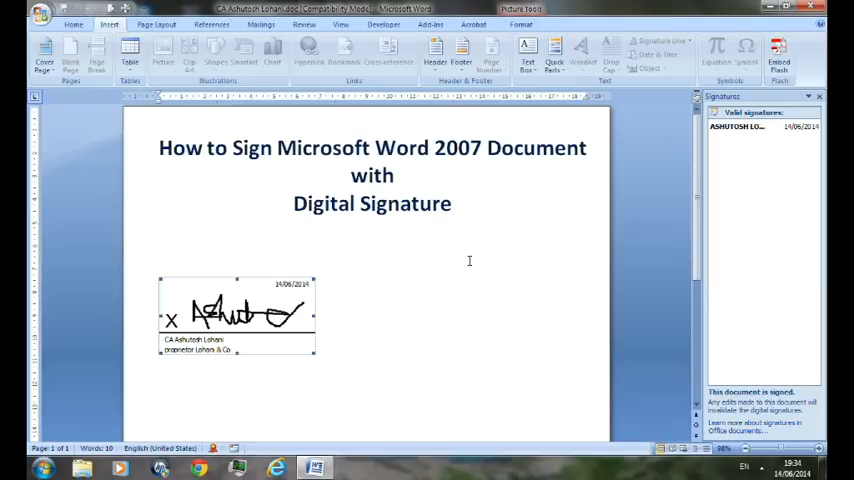
Step: Show the options for the valid signature in the Signatures pane
{"action": "left_click", "coordinate": [760, 126]}
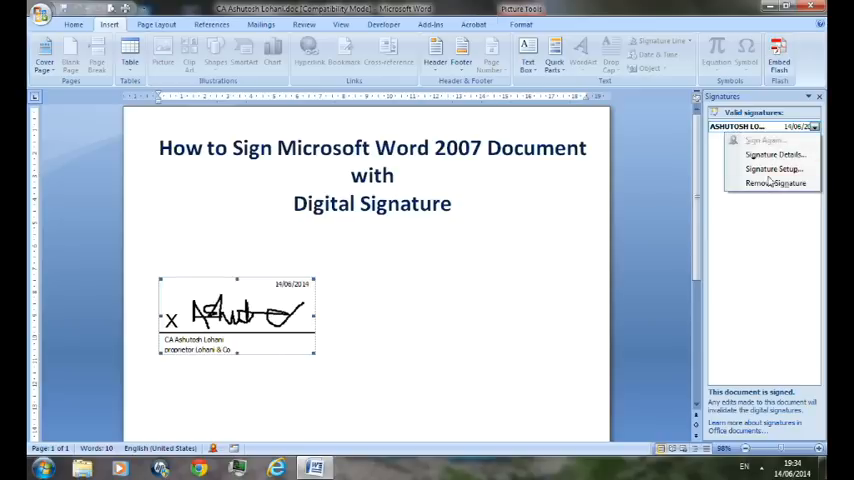
Step: Remove the signature, confirming permanently, leaving the line unsigned
{"action": "left_click", "coordinate": [778, 184]}
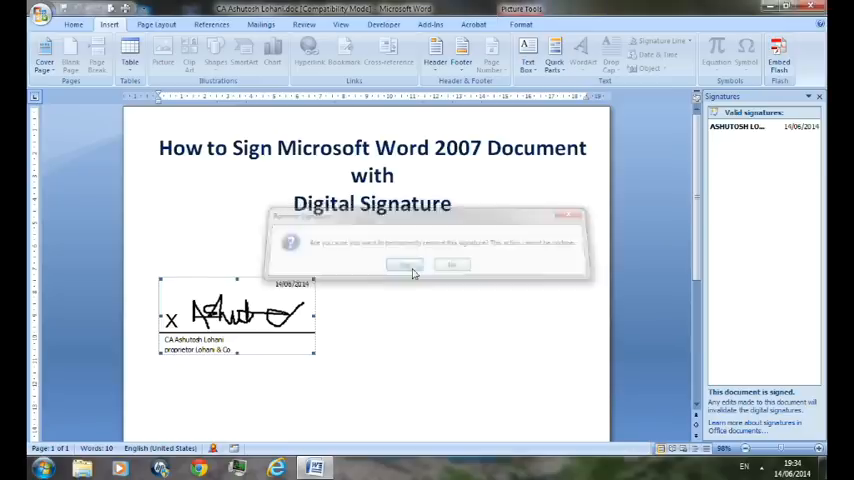
{"action": "left_click", "coordinate": [404, 264]}
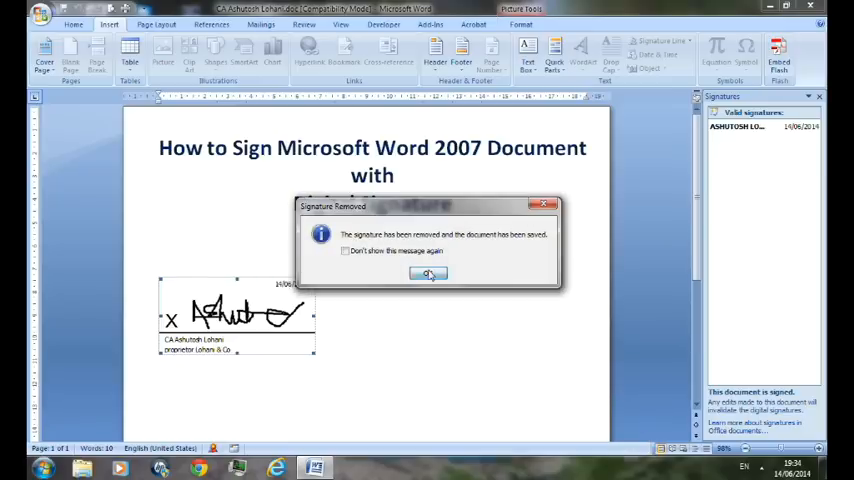
{"action": "left_click", "coordinate": [428, 274]}
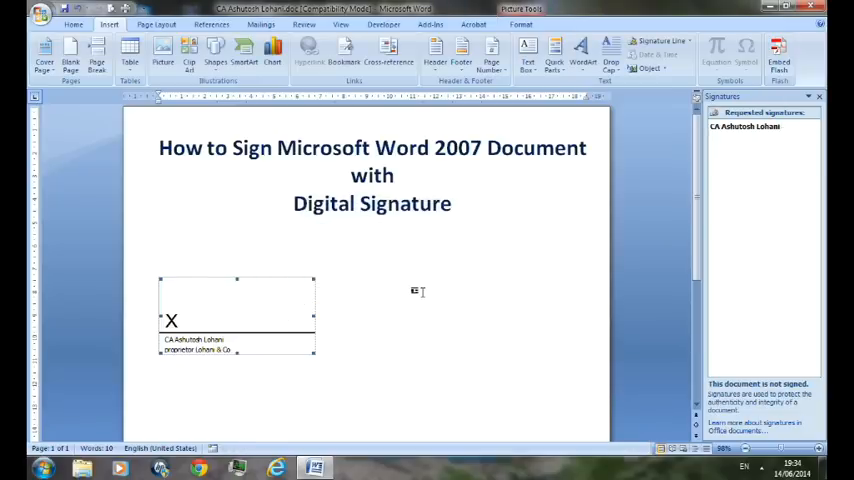